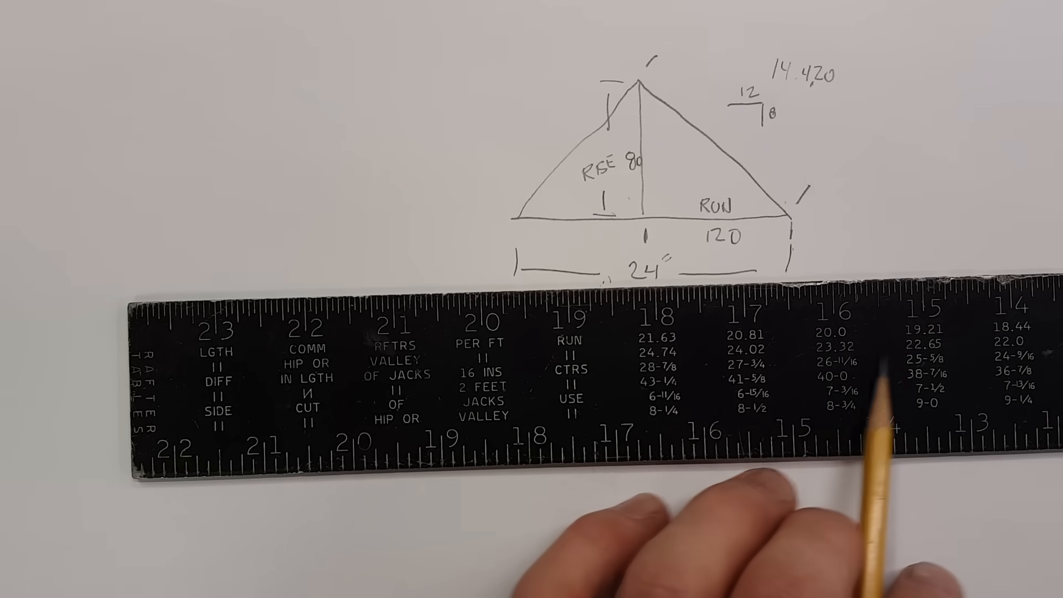
{"action": "mouse_move", "coordinate": [291, 475]}
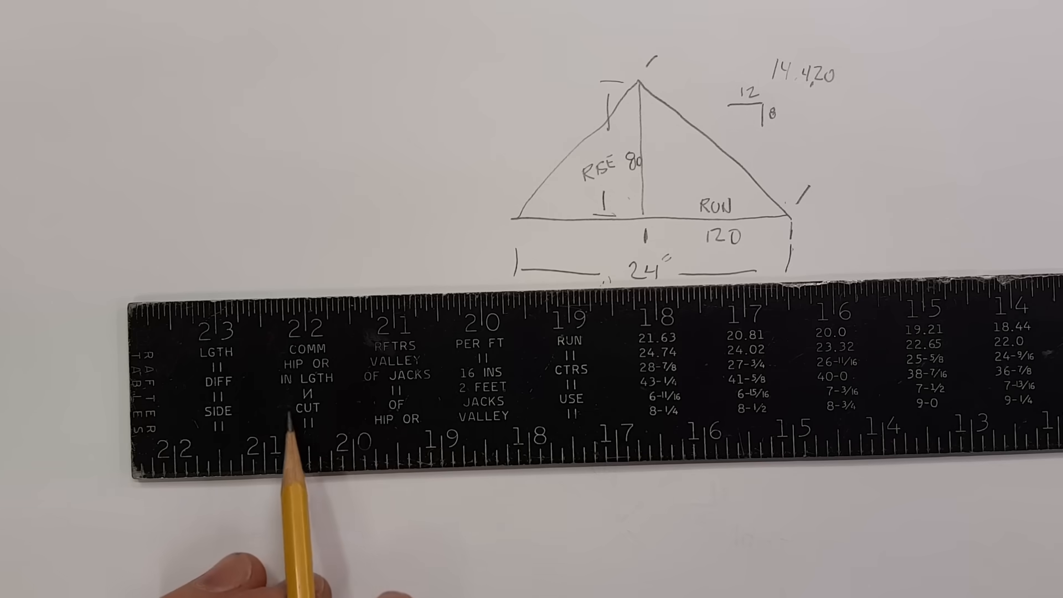